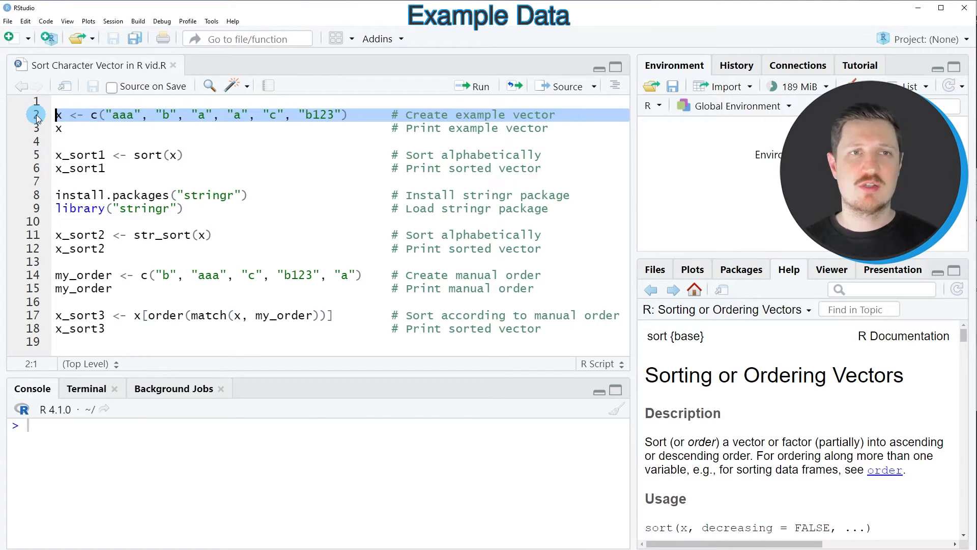
Create the vector x and print it: "aaa" "b" "a" "a" "c" "b123"
left_click(473, 85)
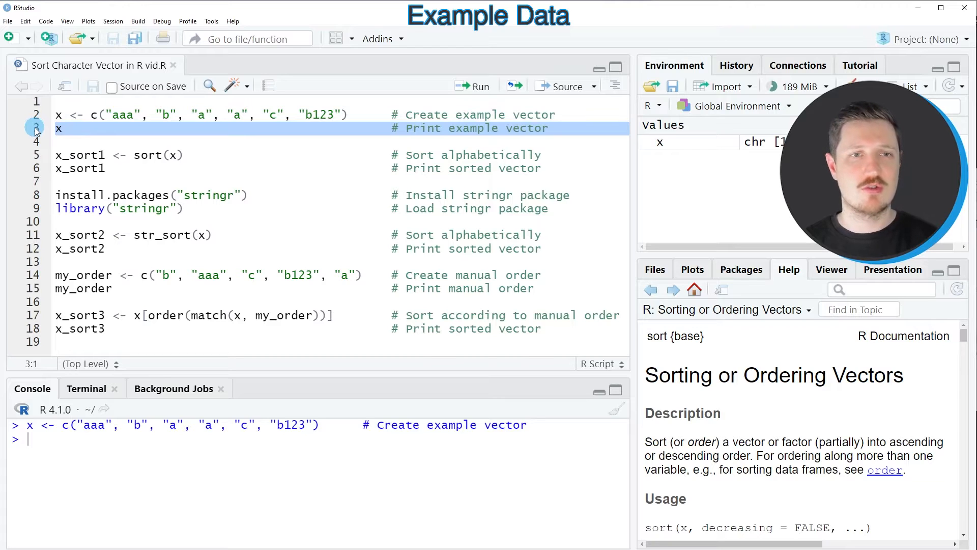
left_click(473, 85)
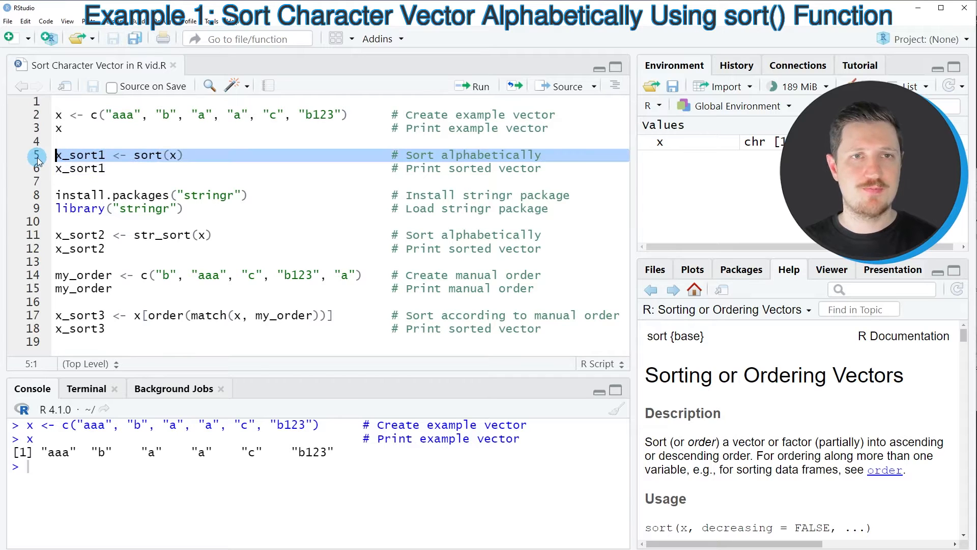
Run x_sort1 <- sort(x) to store the alphabetically sorted copy
left_click(472, 86)
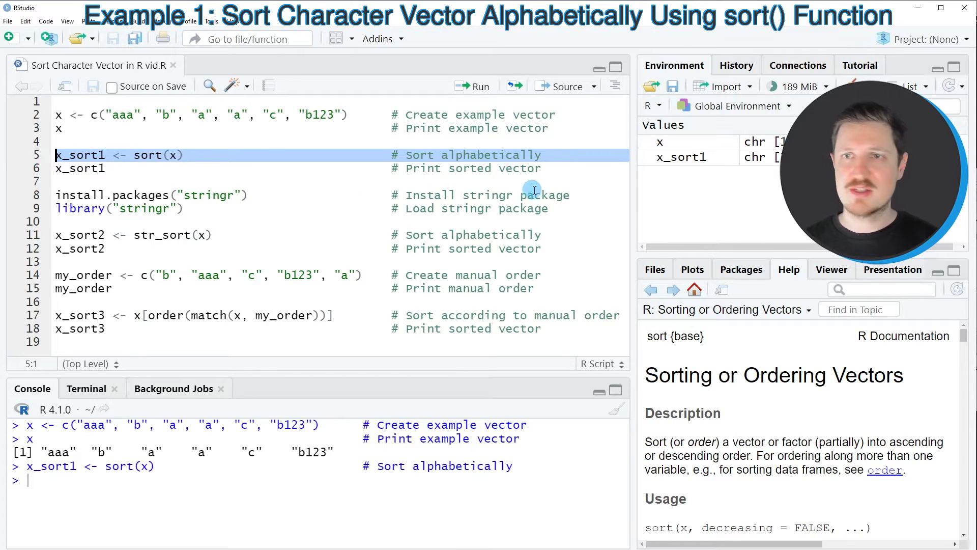
mouse_move(686, 147)
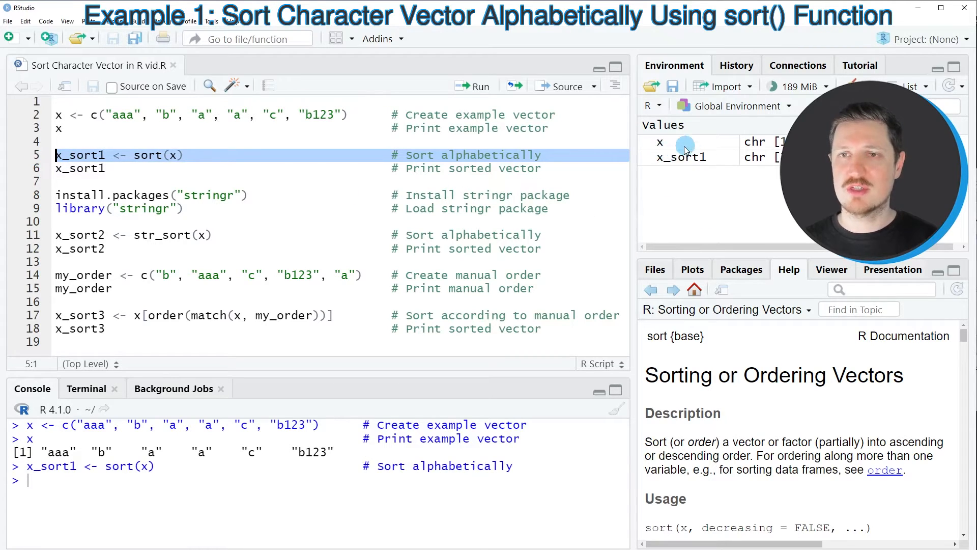
mouse_move(184, 173)
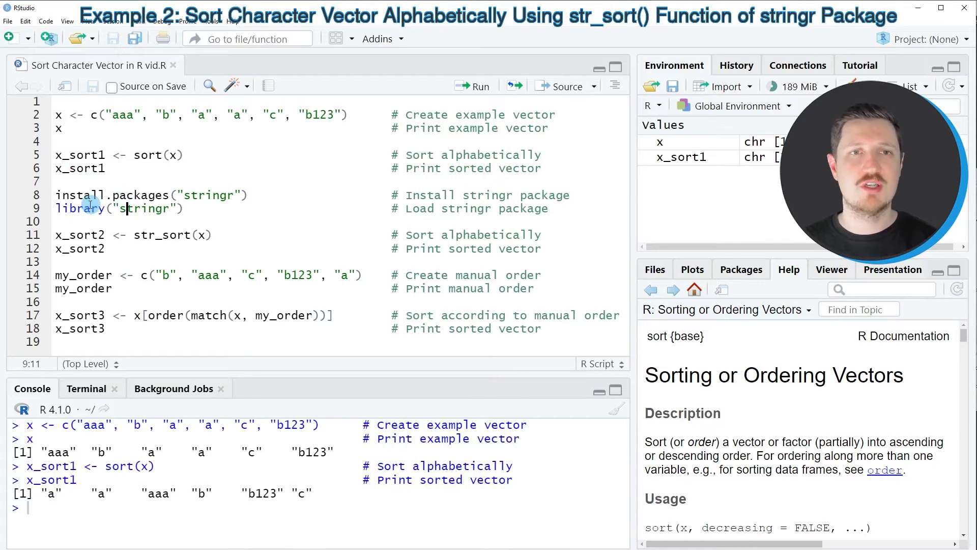
Load stringr and run x_sort2 <- str_sort(x), printing "a" "a" "aaa" "b" "b123" "c"
left_click_drag(56, 196, 56, 221)
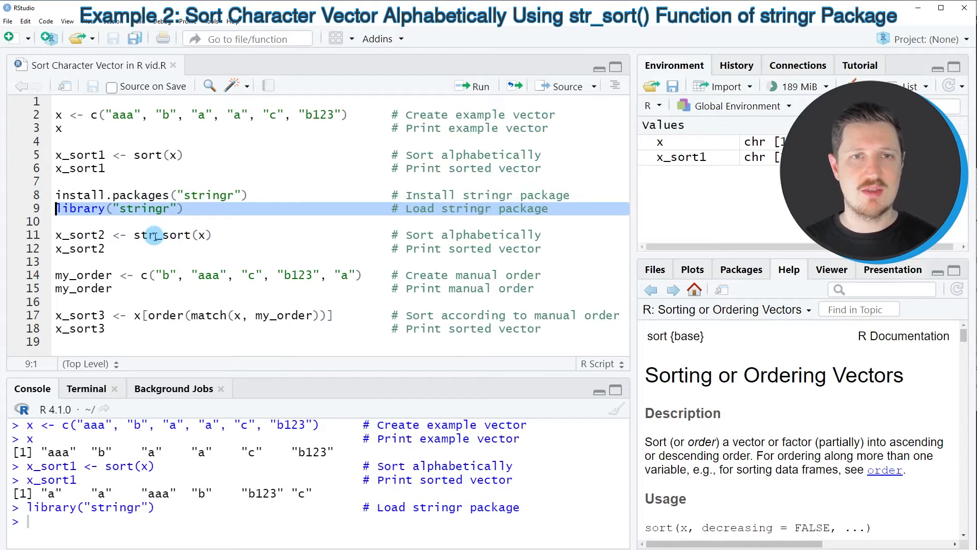
double_click(159, 235)
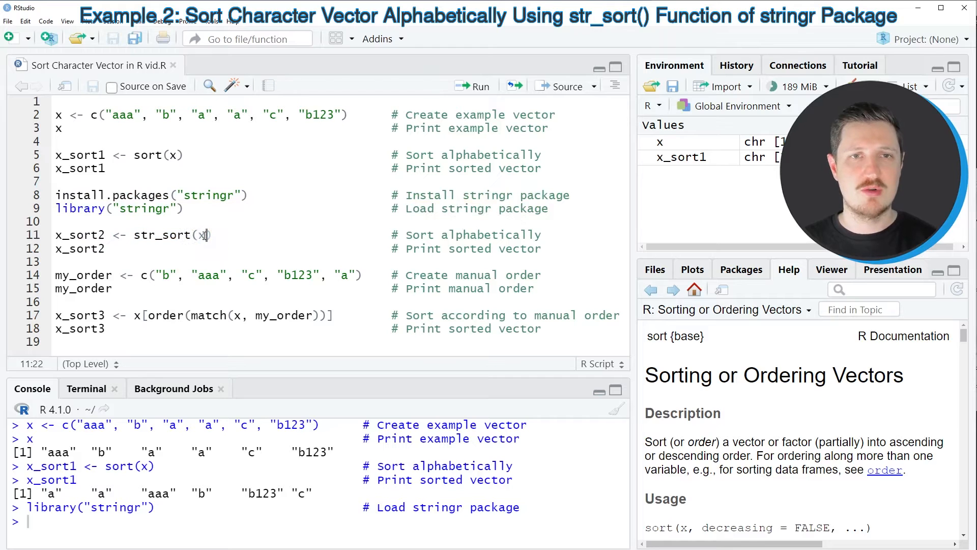
left_click_drag(132, 235, 220, 235)
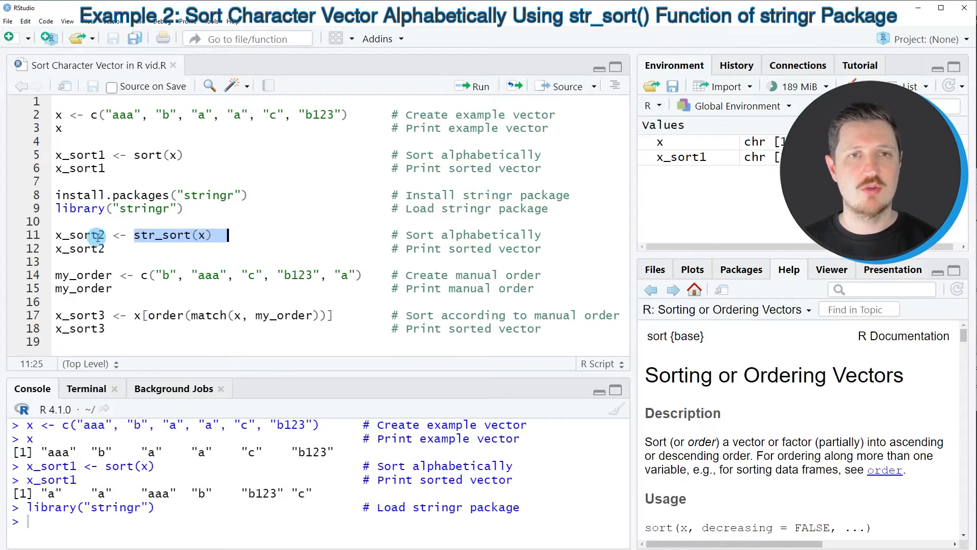
double_click(75, 235)
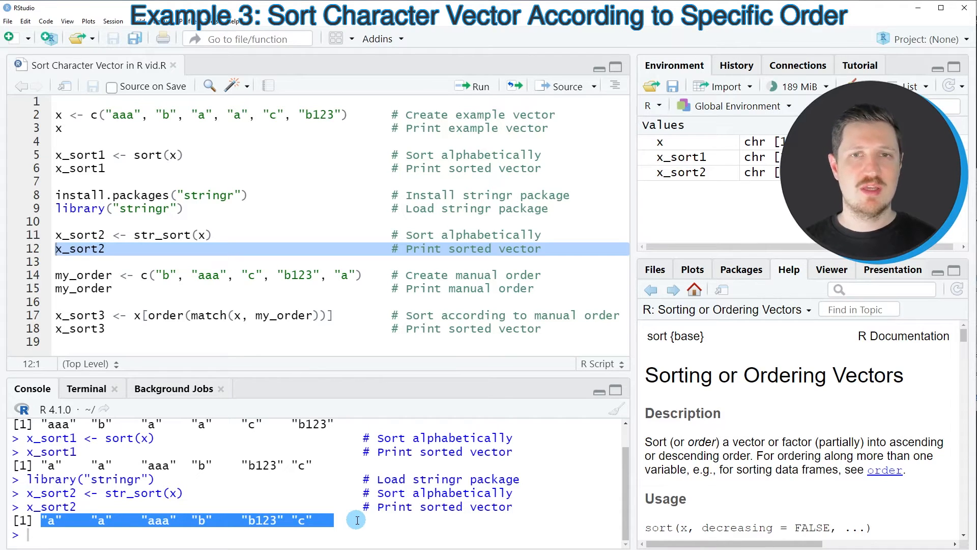
Create my_order <- c("b", "aaa", "c", "b123", "a") and print it
left_click(246, 271)
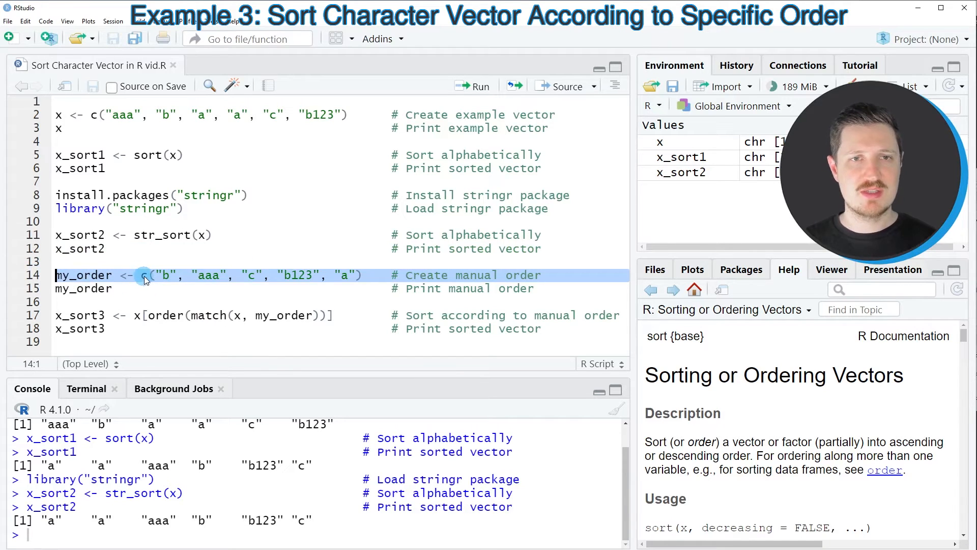
double_click(83, 275)
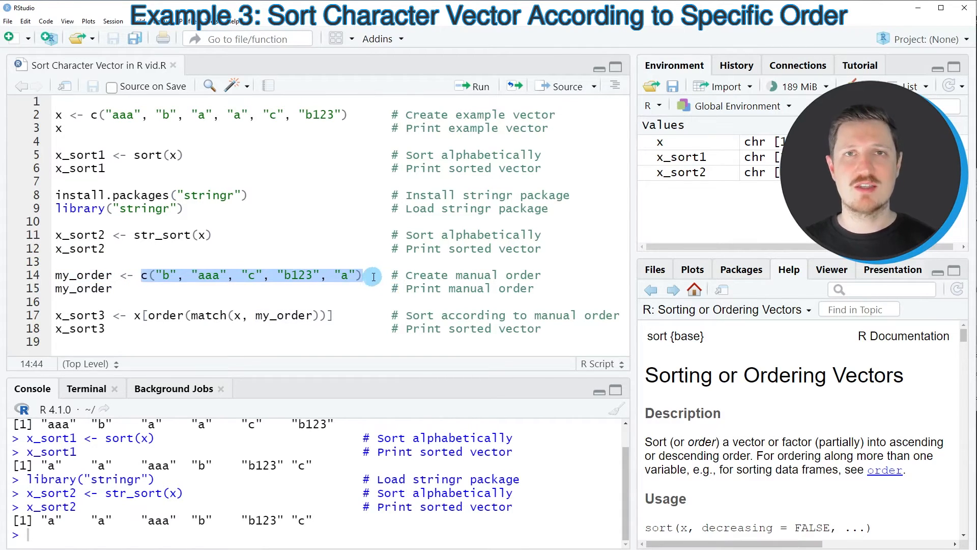
left_click(474, 85)
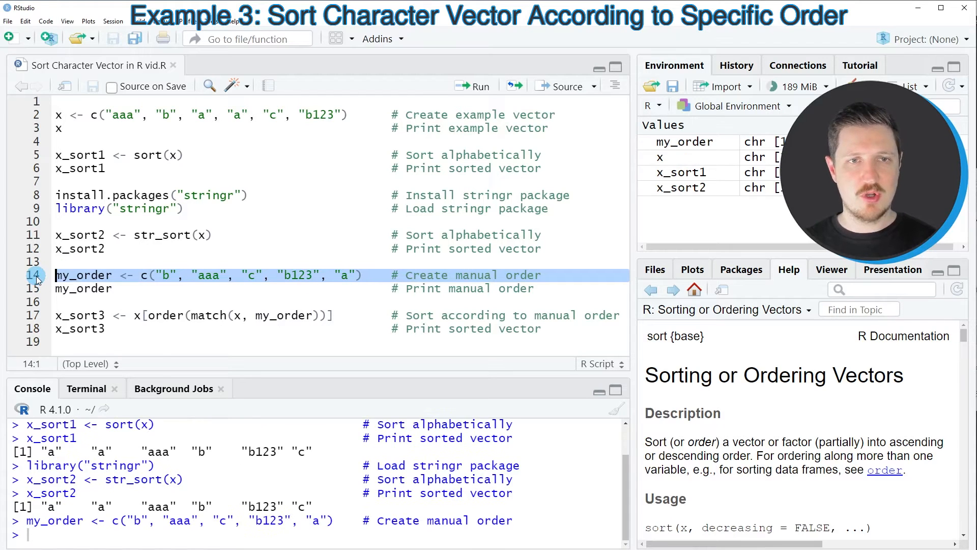
mouse_move(697, 146)
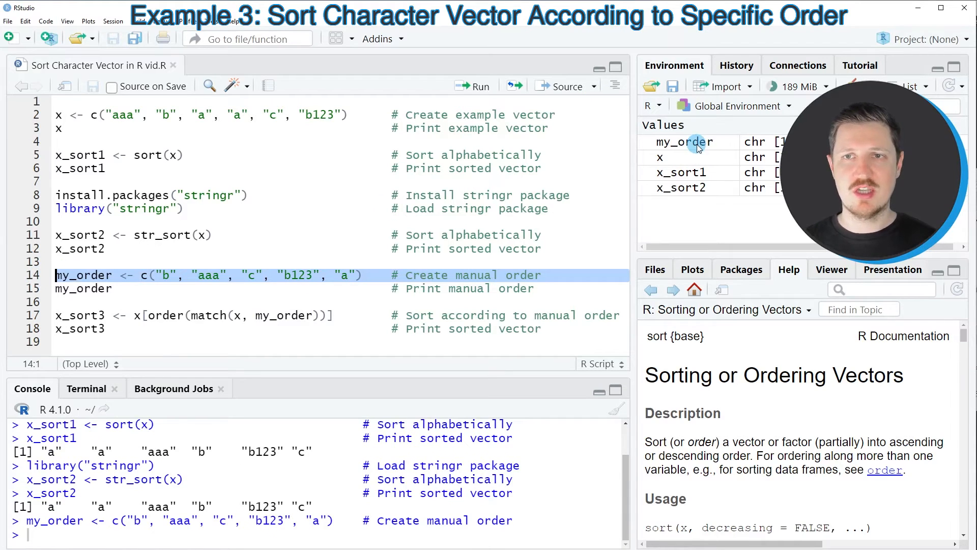
left_click(83, 289)
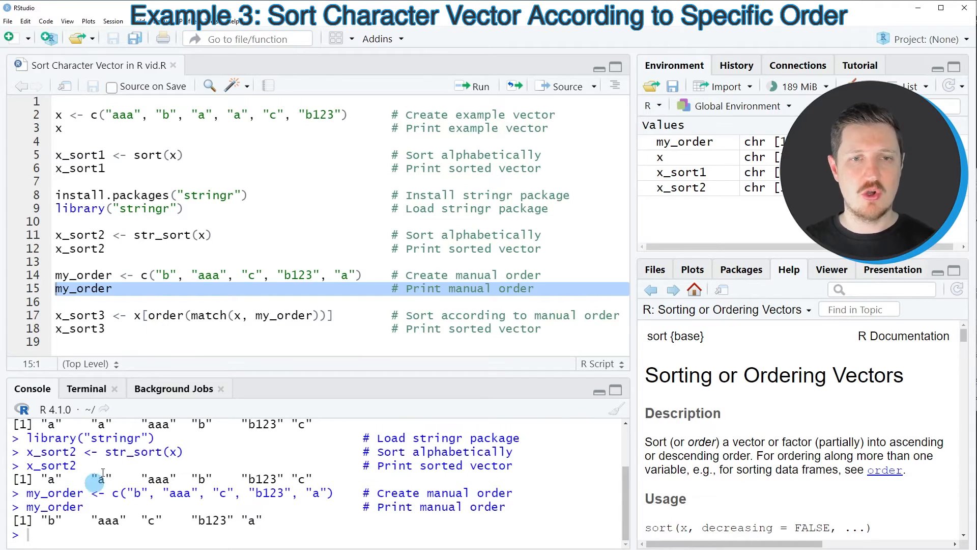
Run x_sort3 <- x[order(match(x, my_order))] and print x in the manual order
double_click(165, 316)
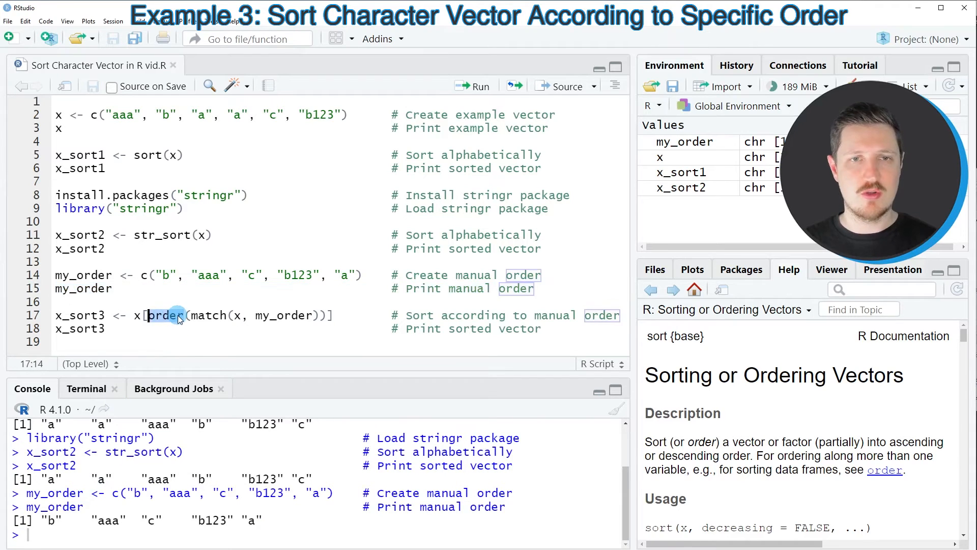
double_click(205, 315)
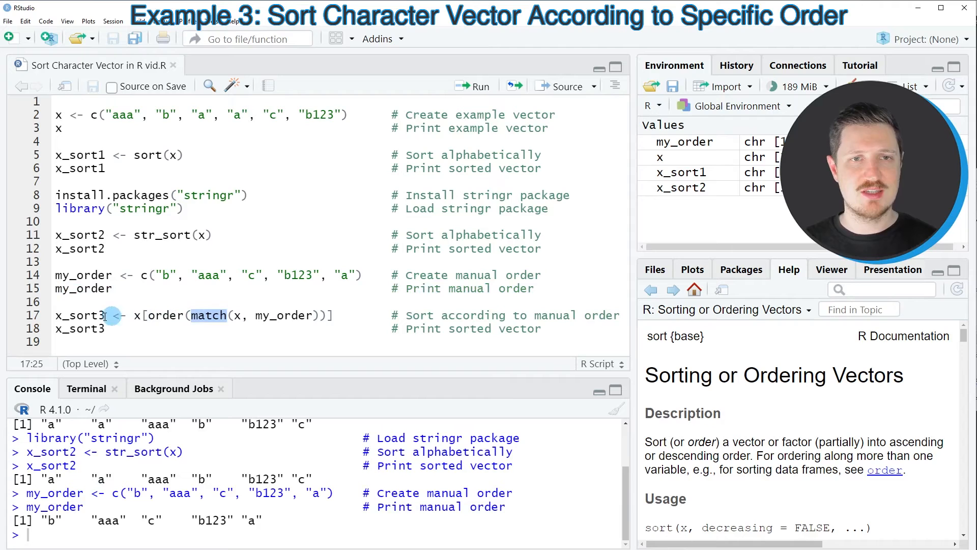
left_click(149, 315)
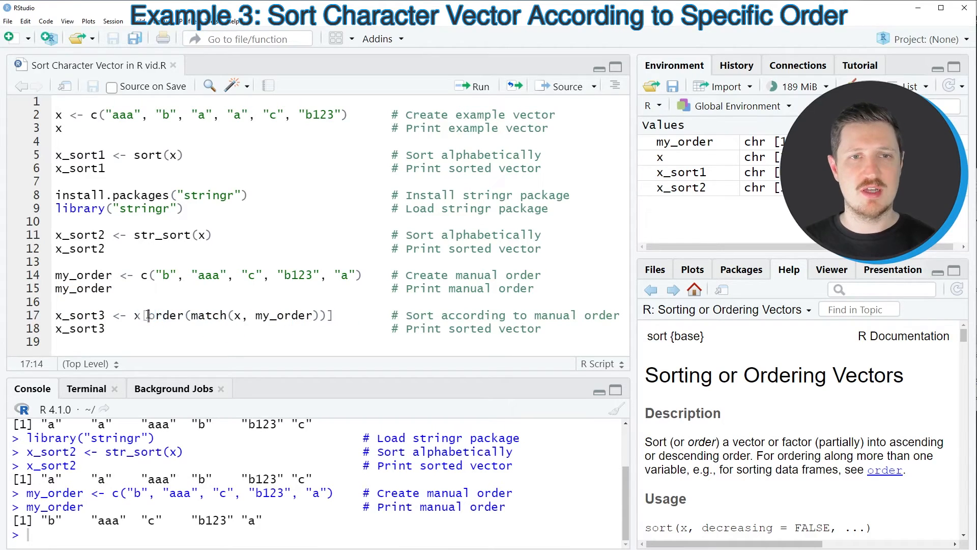
left_click_drag(148, 315, 326, 316)
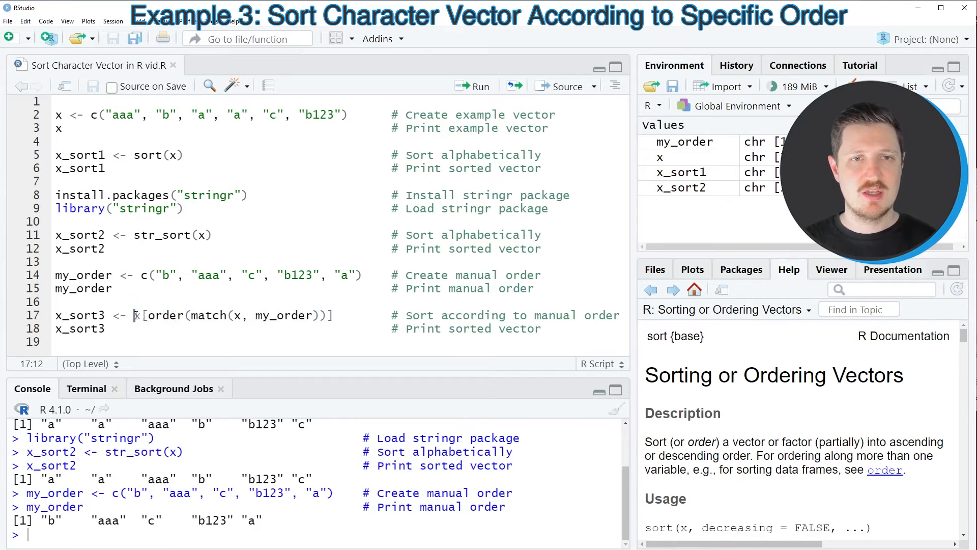
left_click_drag(134, 315, 334, 316)
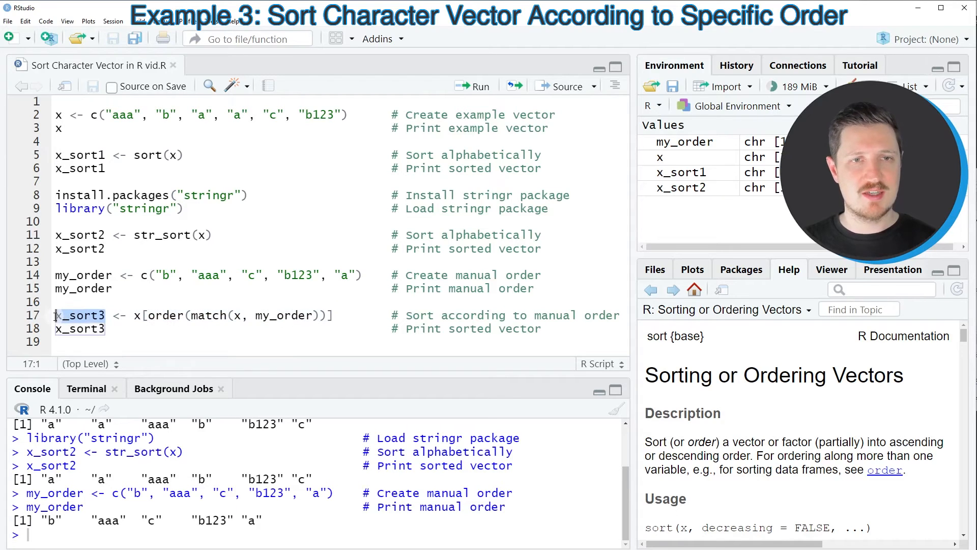
left_click(474, 86)
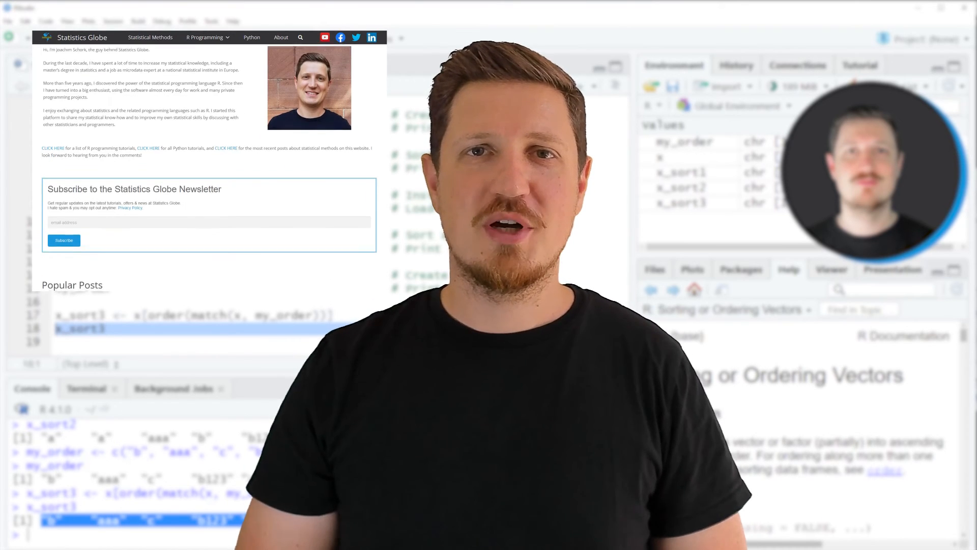
scroll("down", 3)
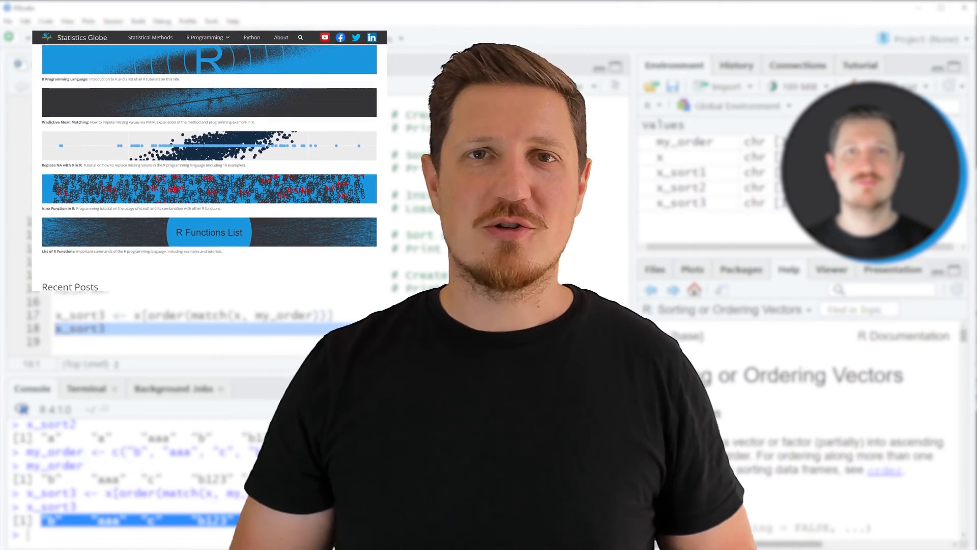
scroll("down", 3)
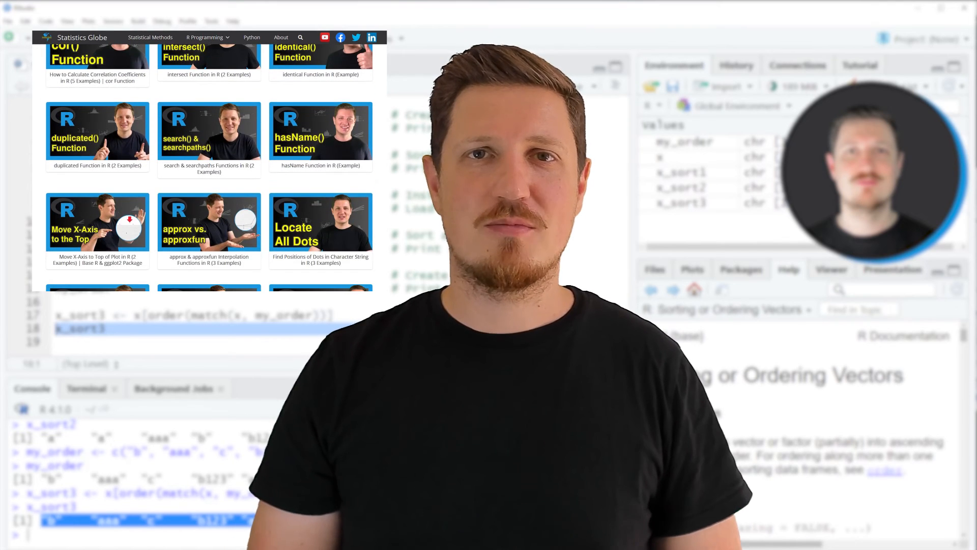
left_click(204, 36)
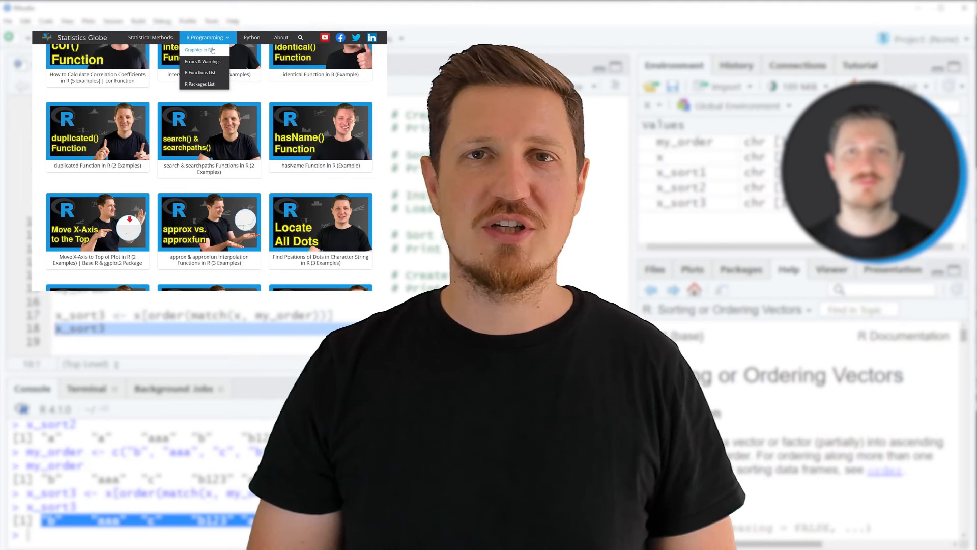
left_click(197, 49)
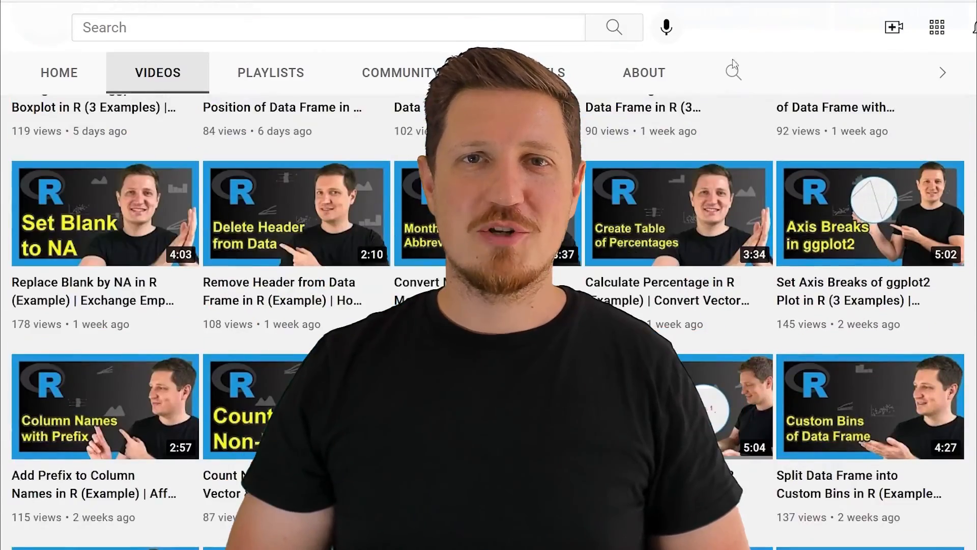
scroll("down", 3)
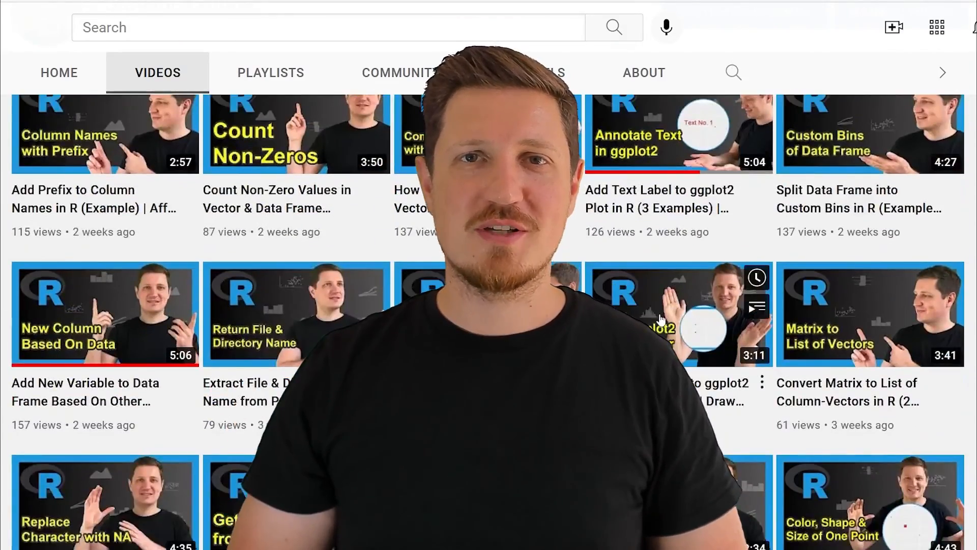
scroll("down", 3)
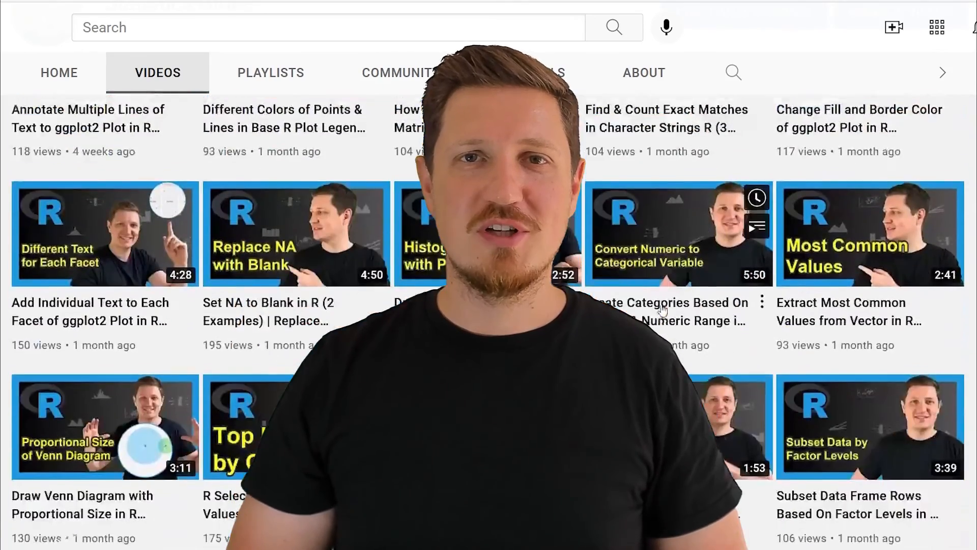
scroll("down", 3)
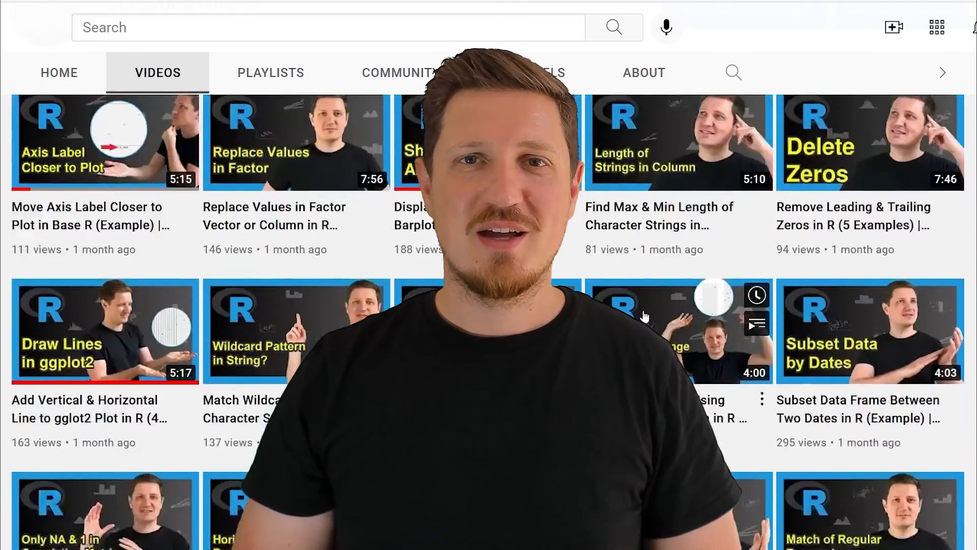
scroll("down", 3)
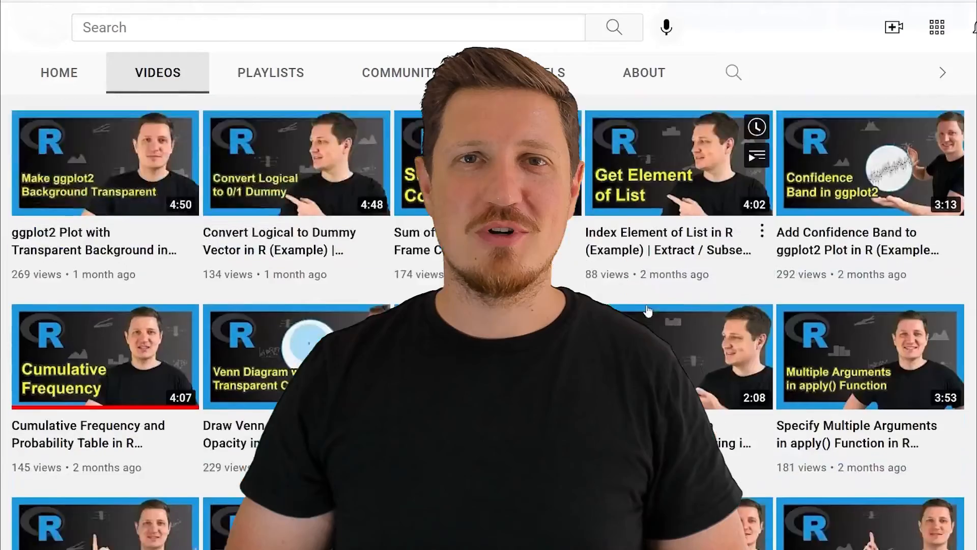